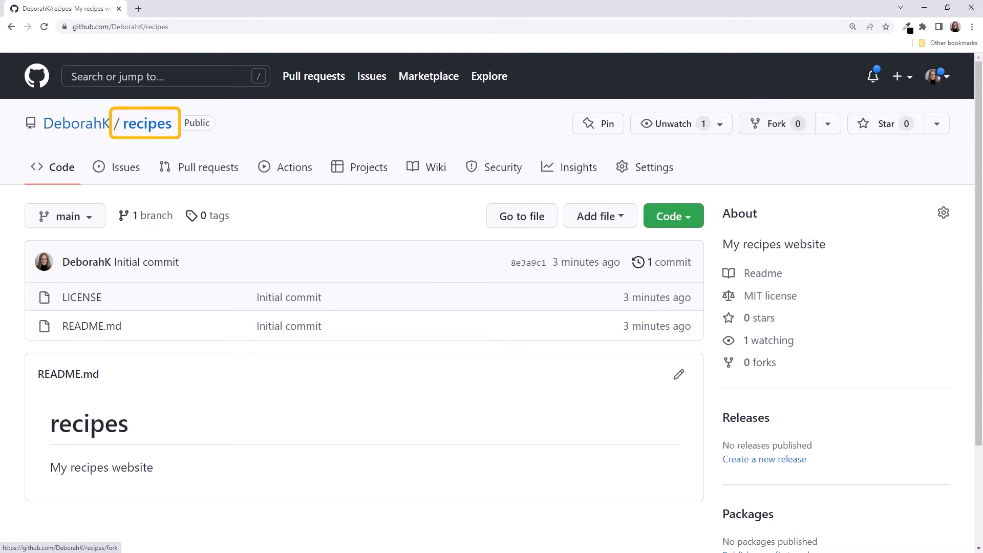
Open desktop.github.com in a new tab beside the recipes repository.
{"action": "left_click", "coordinate": [260, 8]}
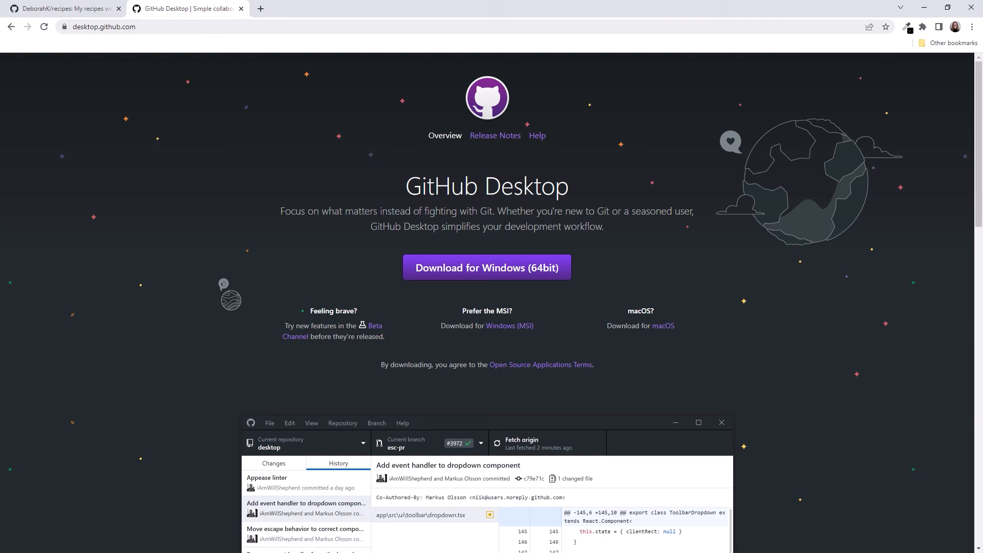
Download GitHub Desktop for Windows, install it and sign in to GitHub.com.
{"action": "left_click", "coordinate": [62, 9]}
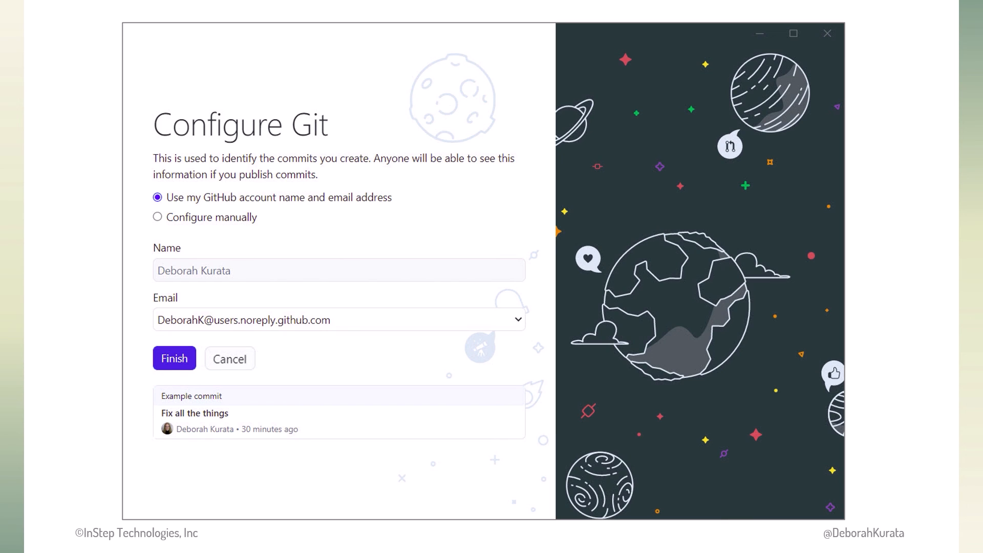
Keep the GitHub account name and email for Git and finish configuration.
{"action": "left_click", "coordinate": [174, 358]}
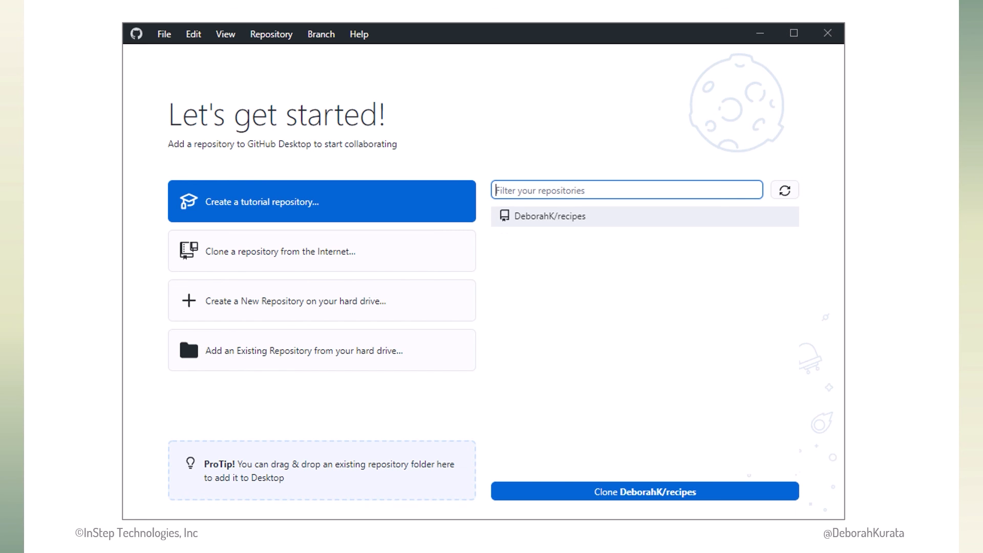